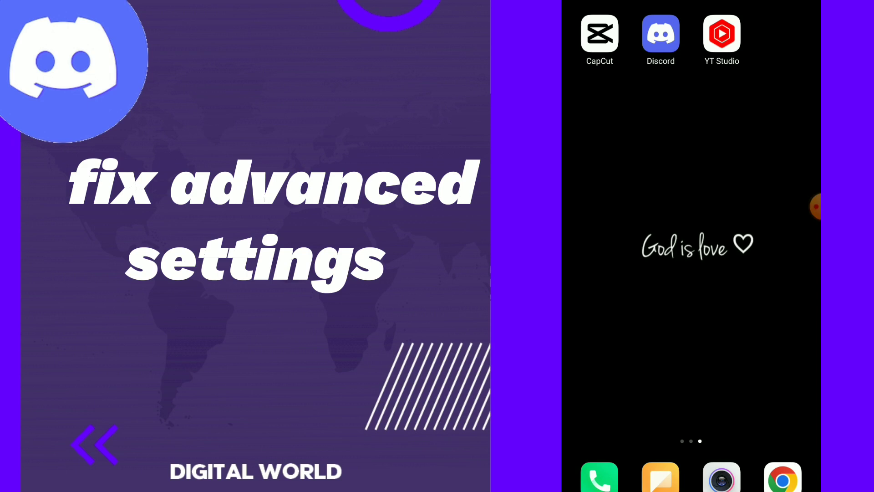
Step: Launch Discord and reach Advanced under App Settings in the user settings list
{"action": "left_click", "coordinate": [660, 33]}
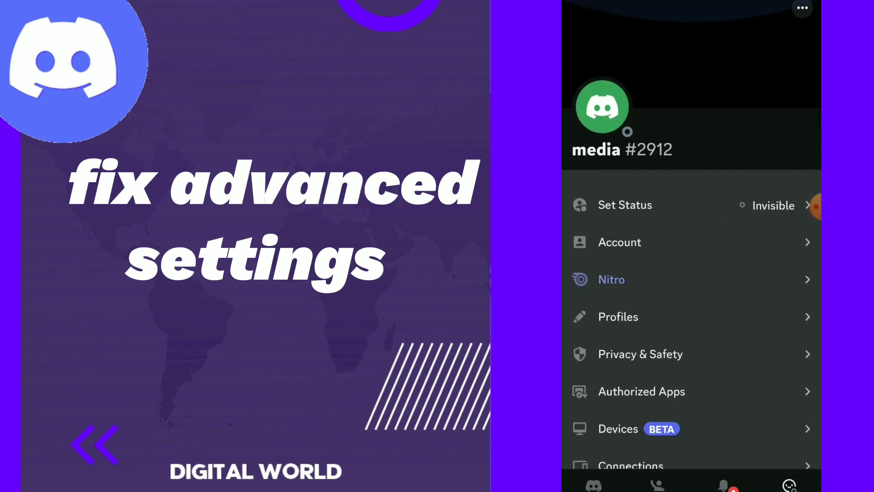
{"action": "scroll", "scroll_direction": "down", "scroll_amount": 3}
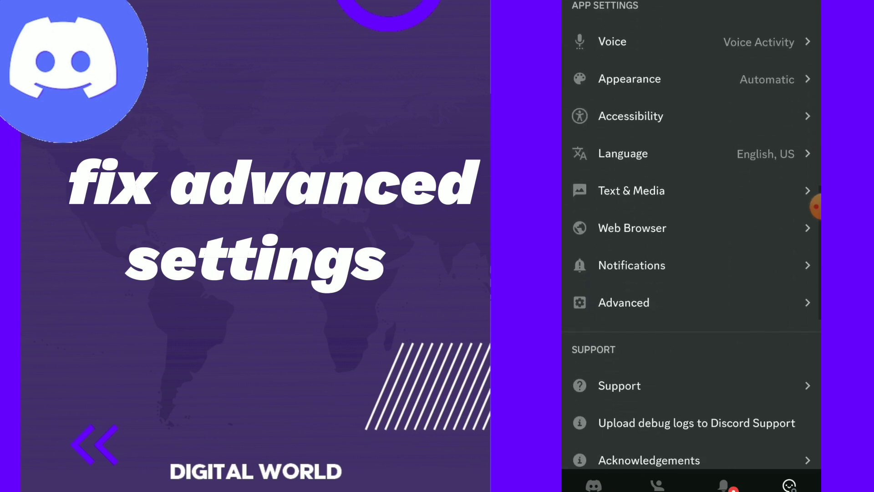
{"action": "left_click", "coordinate": [623, 302]}
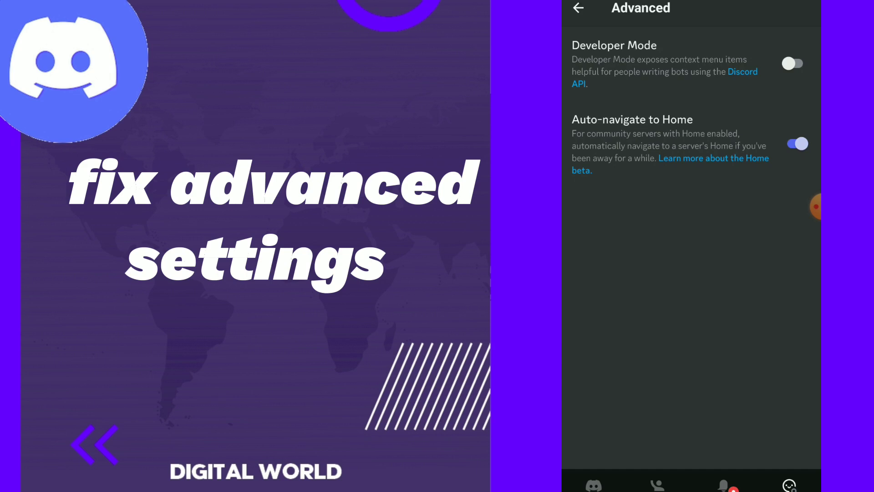
Step: Toggle a switch on the Advanced page twice, leaving Developer Mode off and Auto-navigate on
{"action": "left_click", "coordinate": [804, 206]}
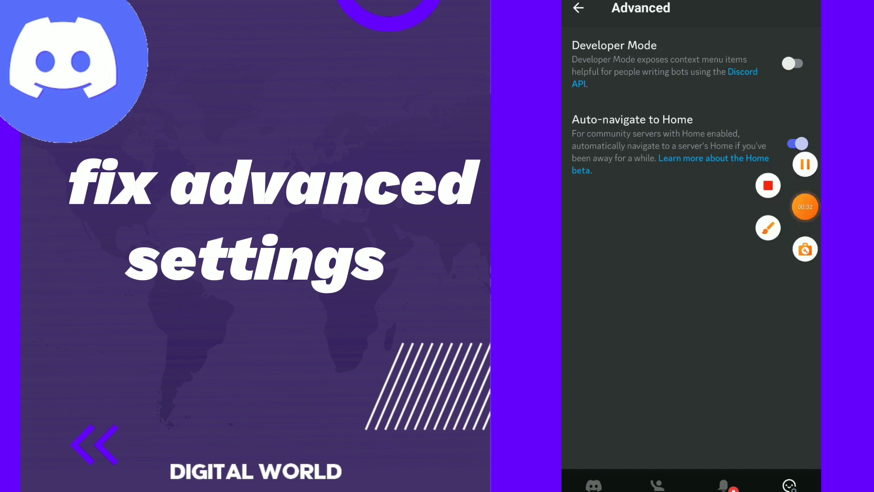
{"action": "left_click", "coordinate": [805, 207]}
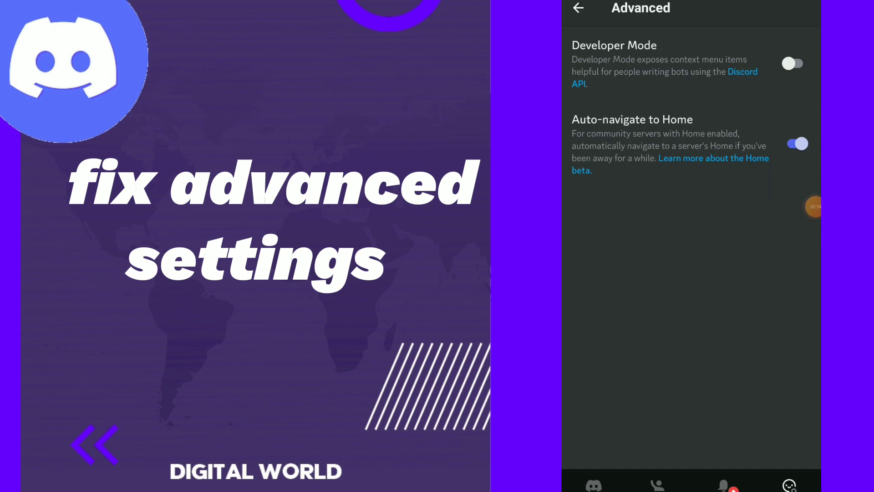